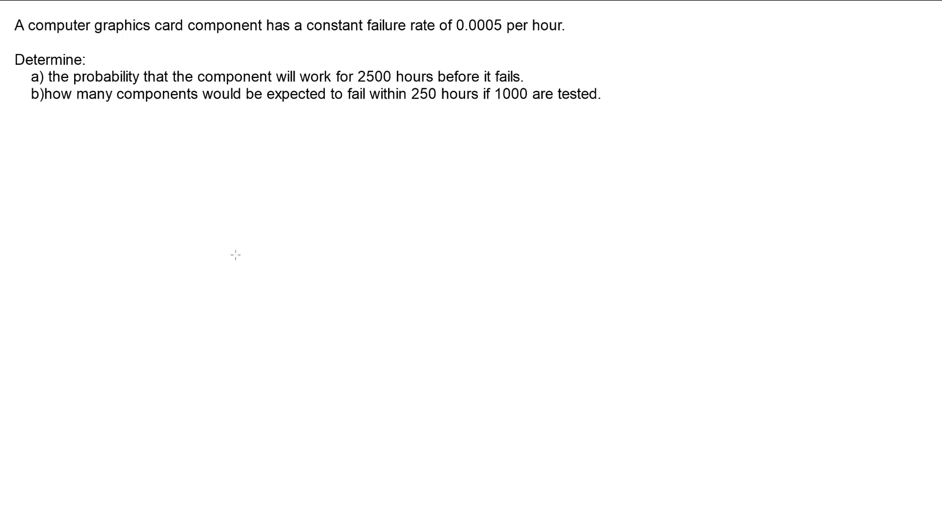
mouse_move(219, 166)
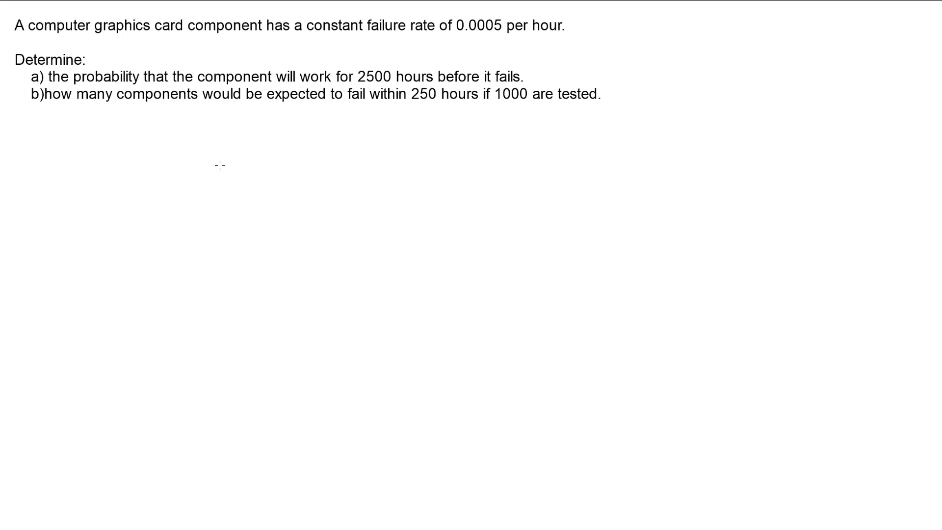
mouse_move(243, 131)
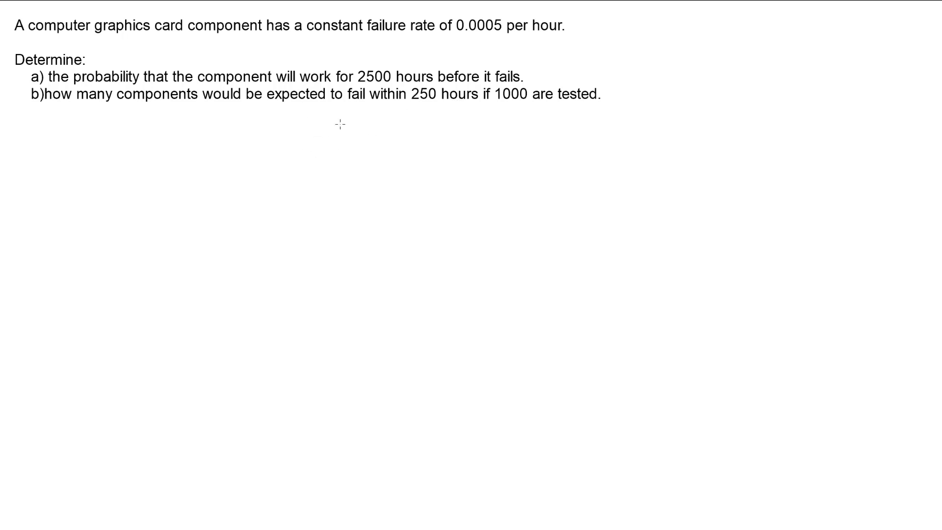
mouse_move(467, 128)
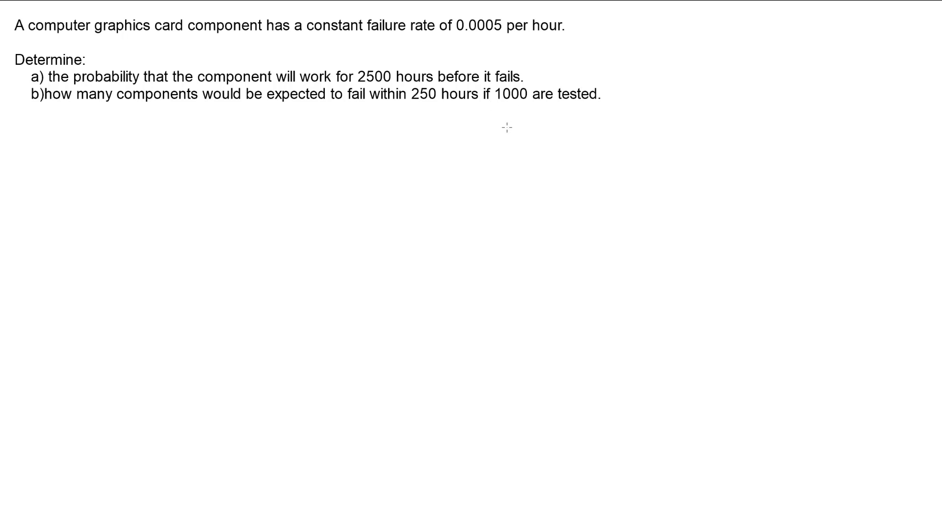
mouse_move(487, 132)
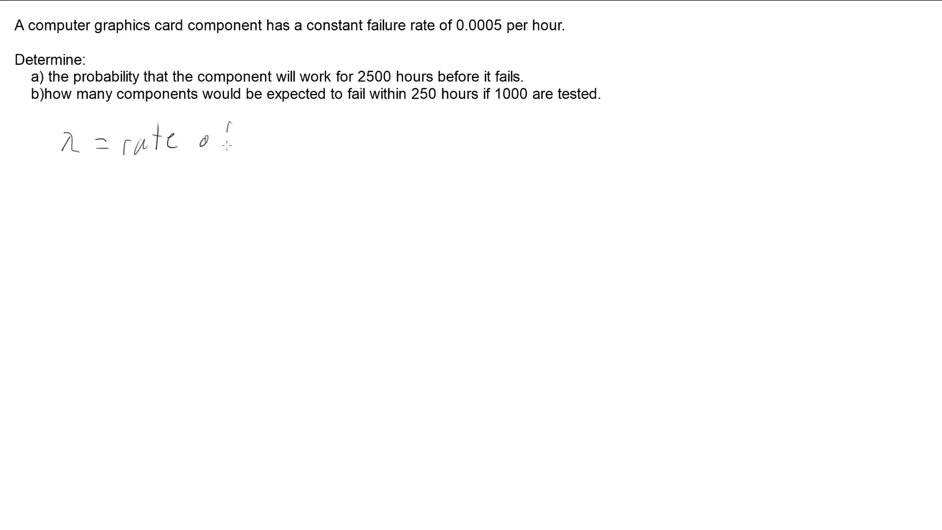
Finish 'λ = rate of failure' and write λ = 0.0005 below it
type("fai")
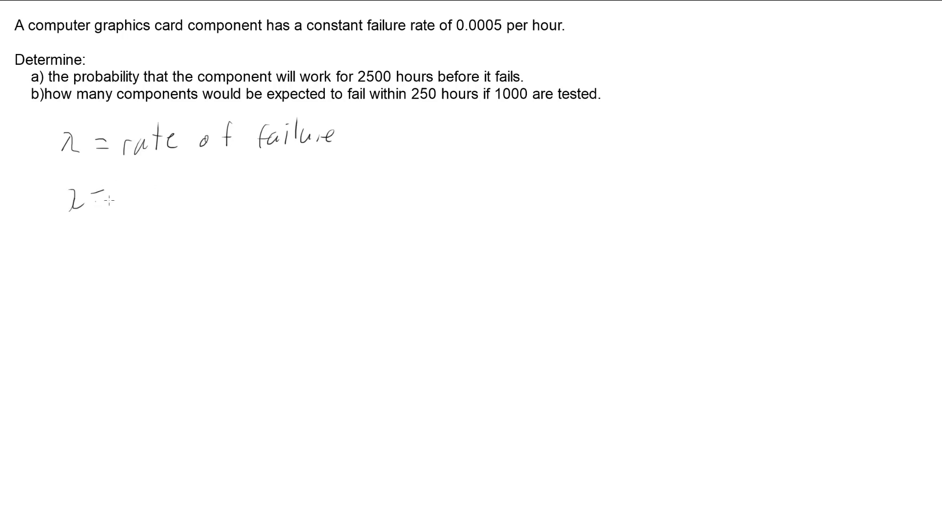
type("=0.0005")
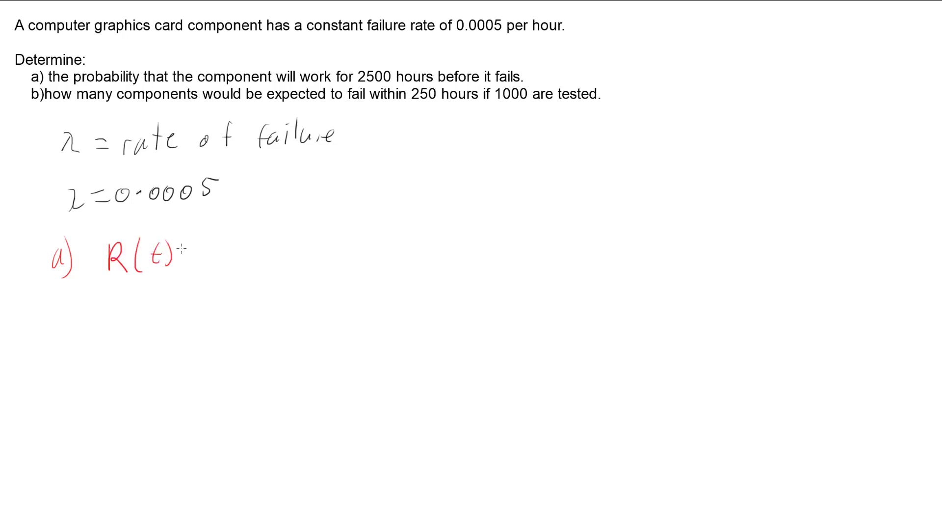
Write R(t) = e^(−λt) and R(t) = e^(−0.0005t), then start a new R( line
type("=")
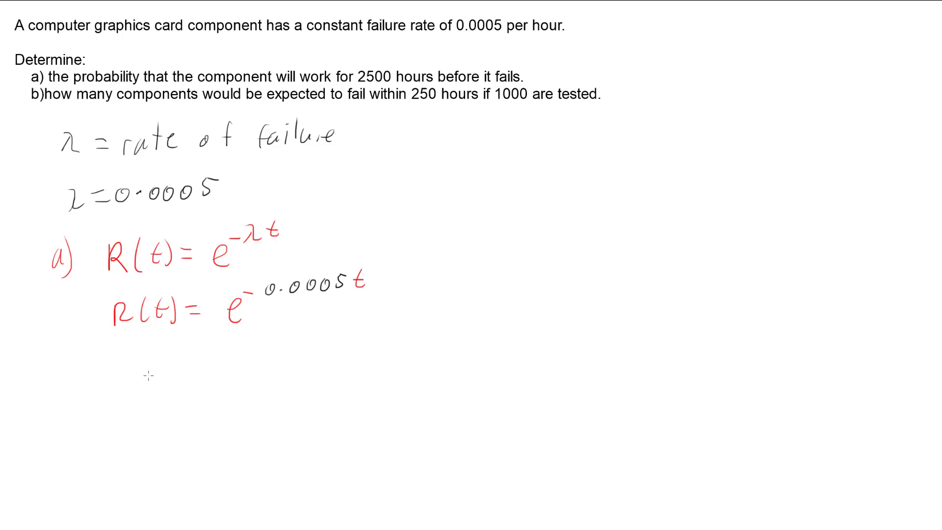
mouse_move(114, 373)
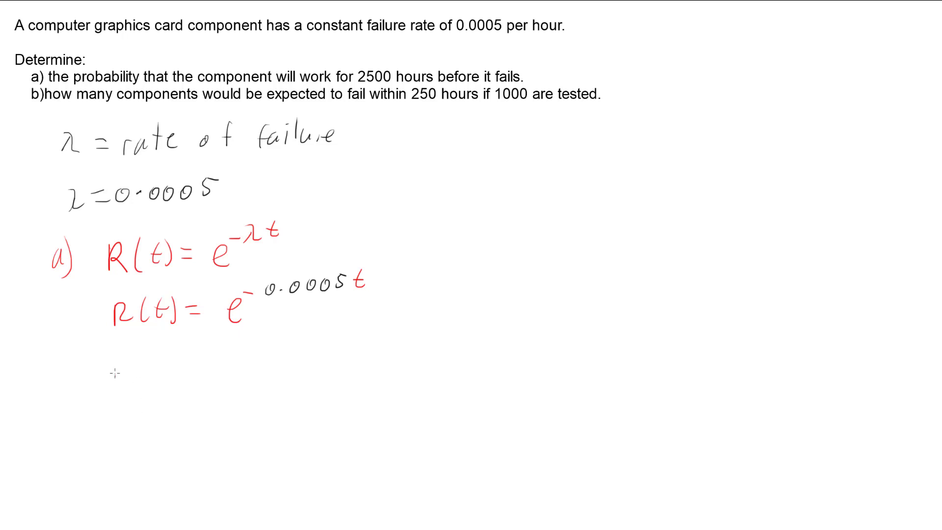
left_click_drag(120, 369, 150, 385)
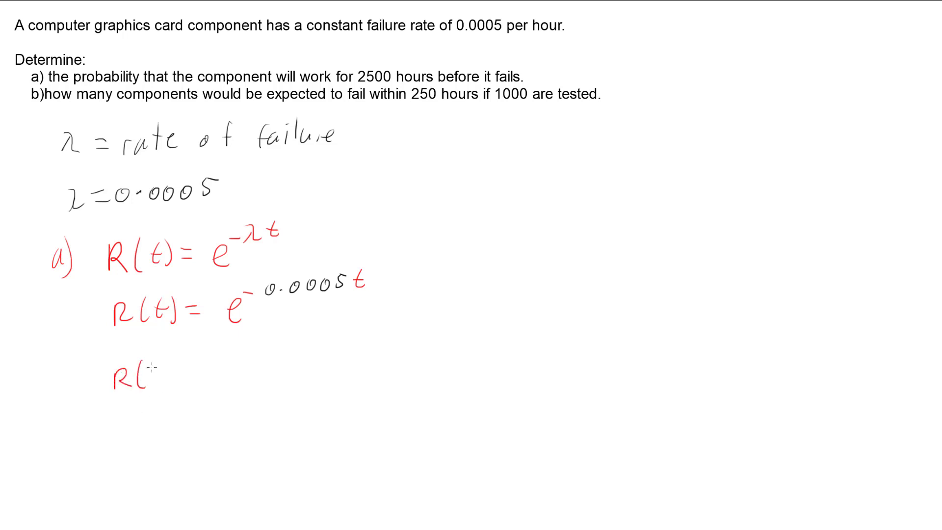
Write R(2500) = e^(−0.0005 × 2500) for part a
type("2500)= e-0.0005")
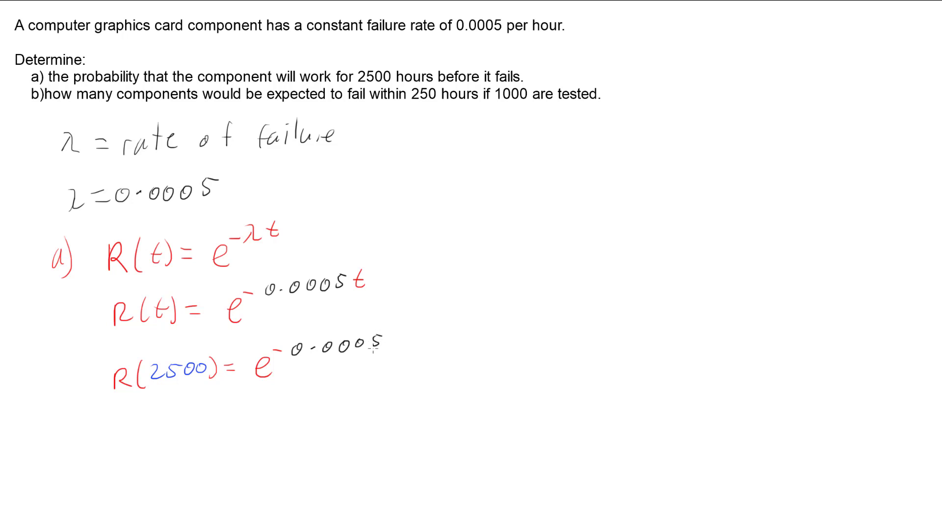
type("× 2500")
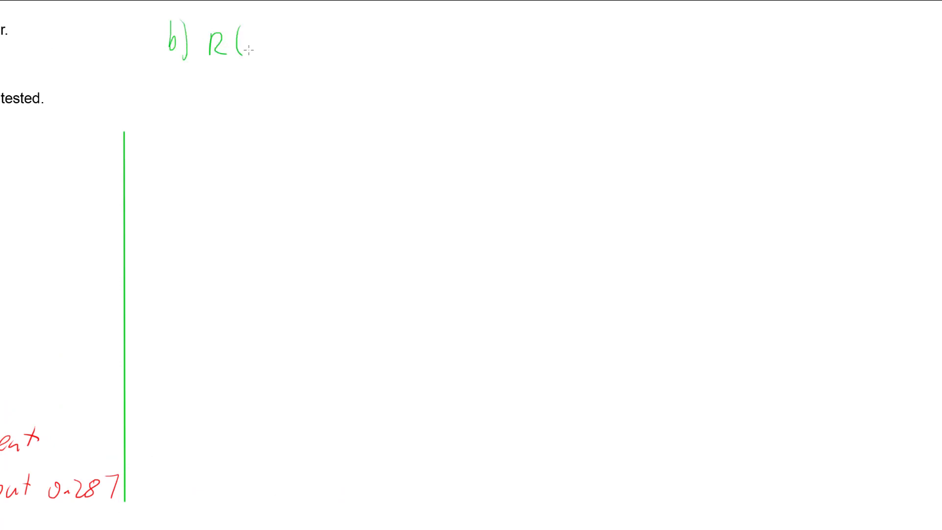
Write part b as R(250) = e^(−0.0005×250) with ≈ 0.8 beneath
type("250)=e-0.0005 x250")
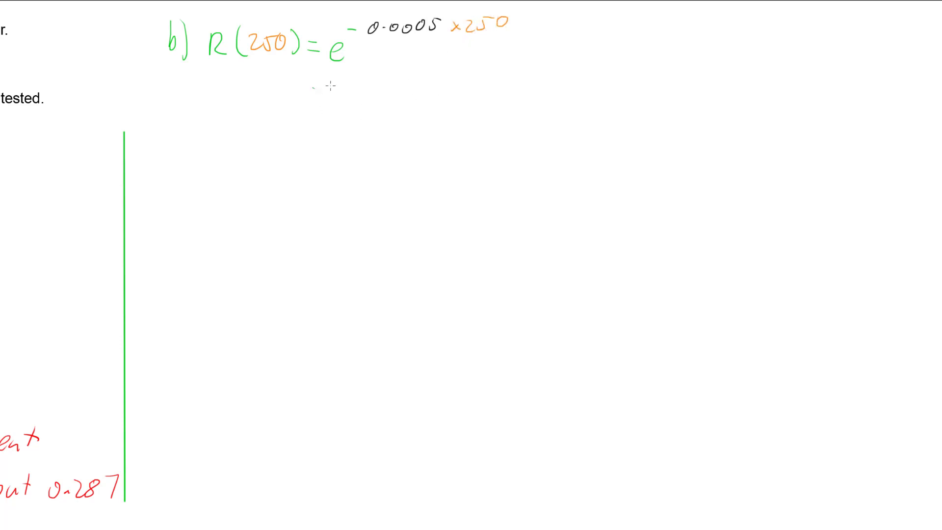
left_click_drag(310, 84, 334, 102)
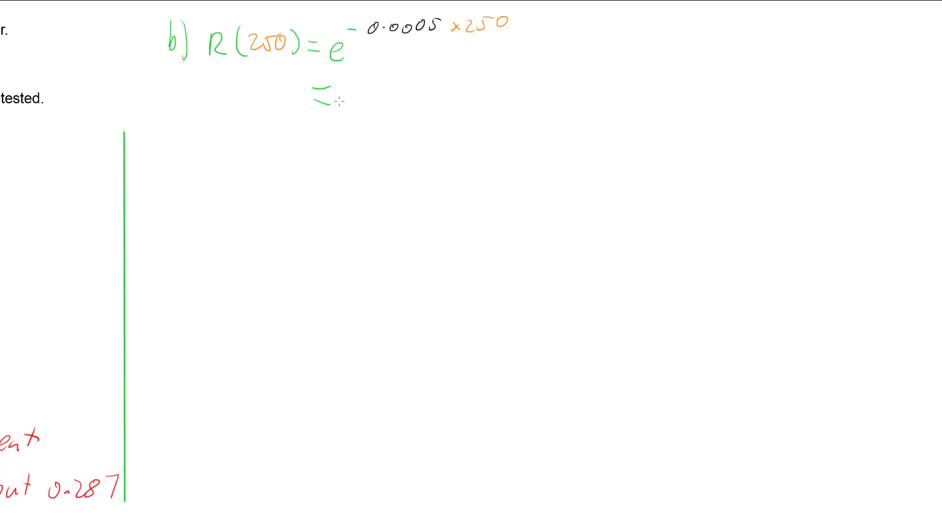
type("0.8")
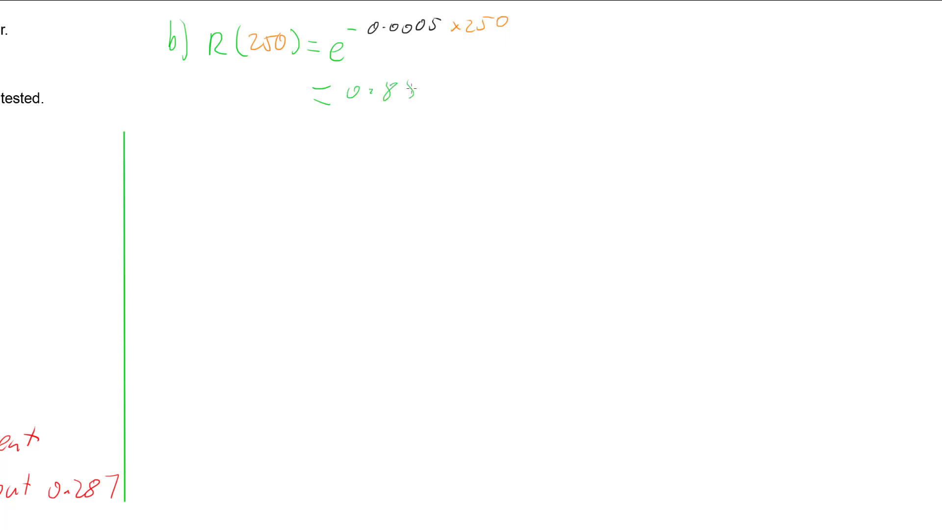